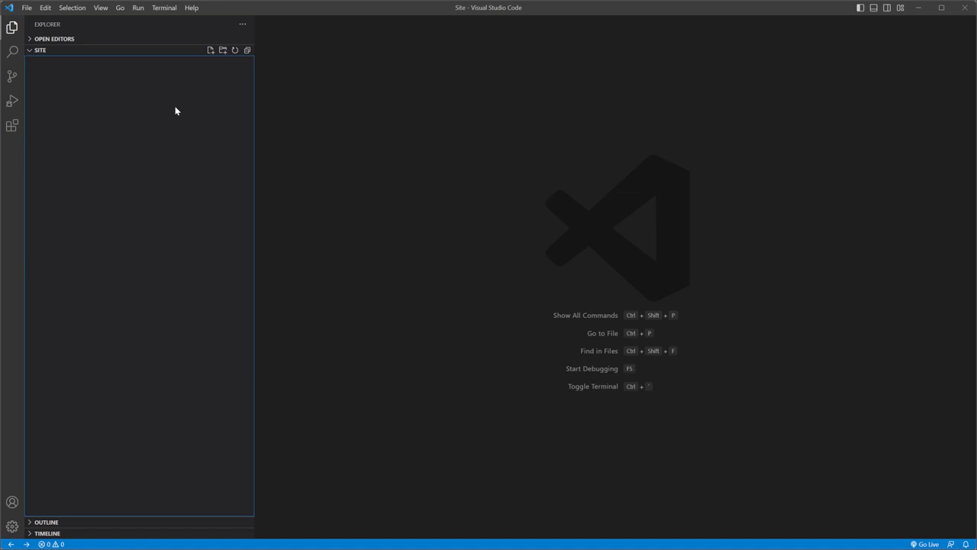
{"action": "mouse_move", "coordinate": [222, 50]}
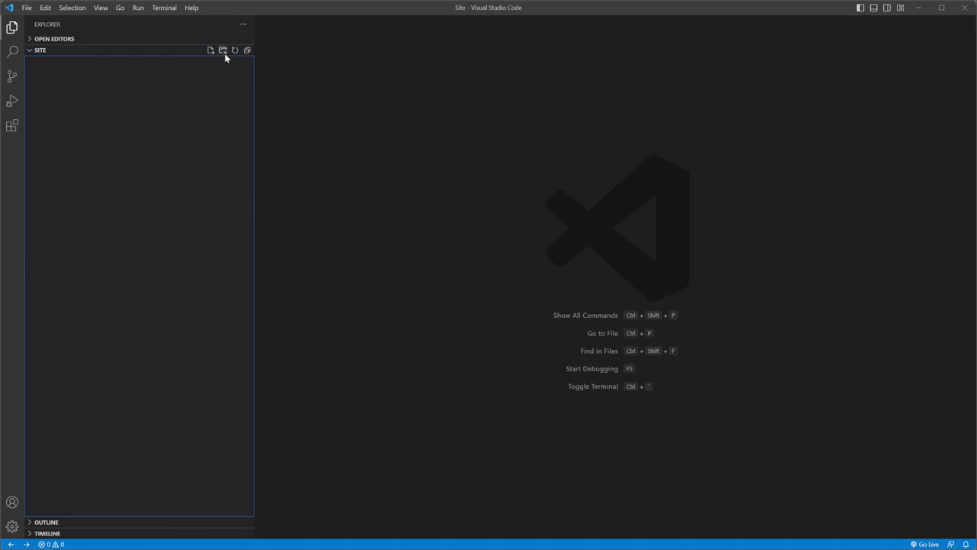
Add a 'reports' folder to the Site project and begin a new root-level file.
{"action": "type", "text": "repor"}
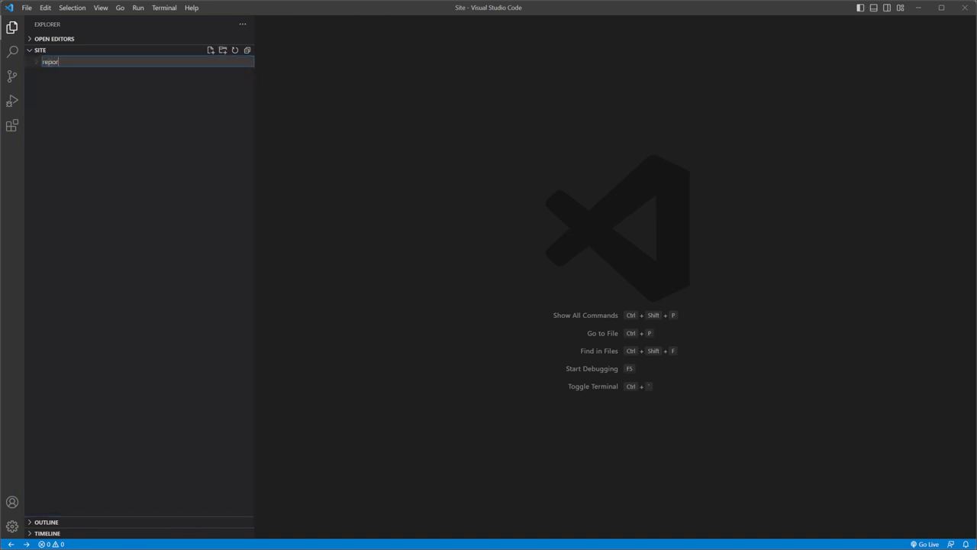
{"action": "key", "text": "Enter"}
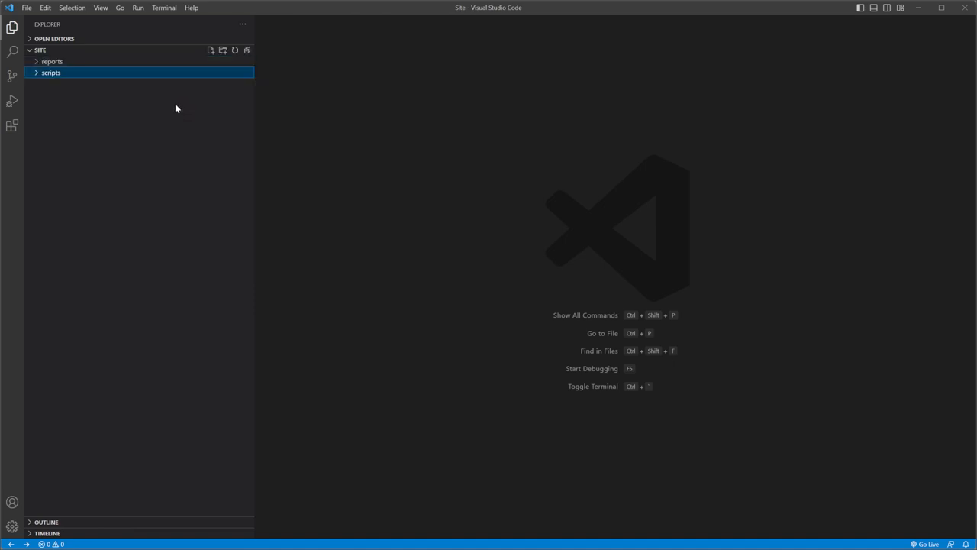
{"action": "left_click", "coordinate": [210, 50]}
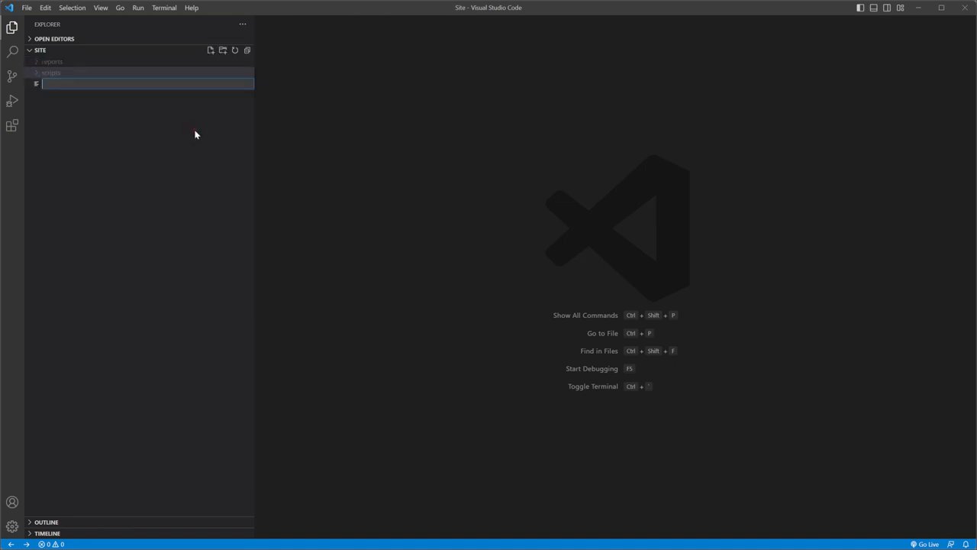
Create index.html from the Emmet html:5 skeleton with page title 'Report Designer'.
{"action": "type", "text": "index.html"}
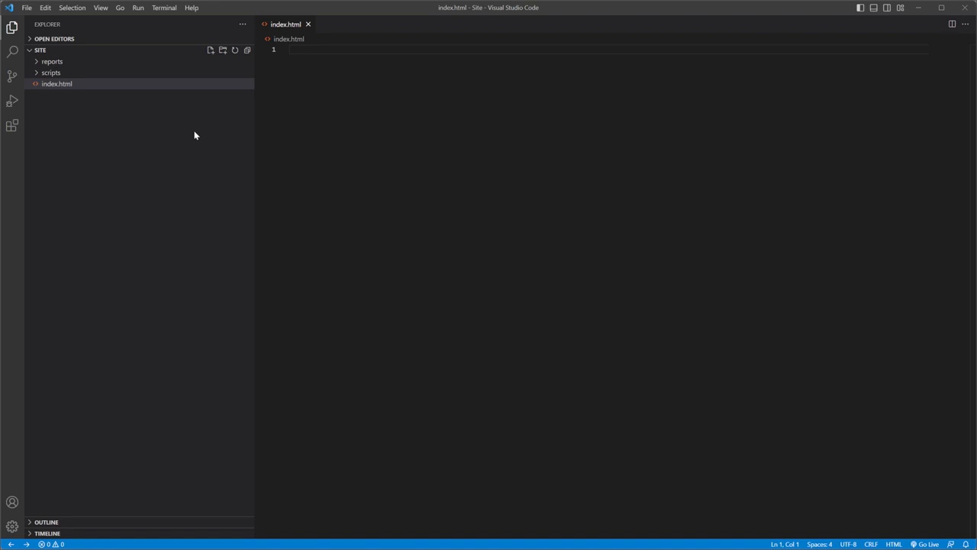
{"action": "type", "text": "htm"}
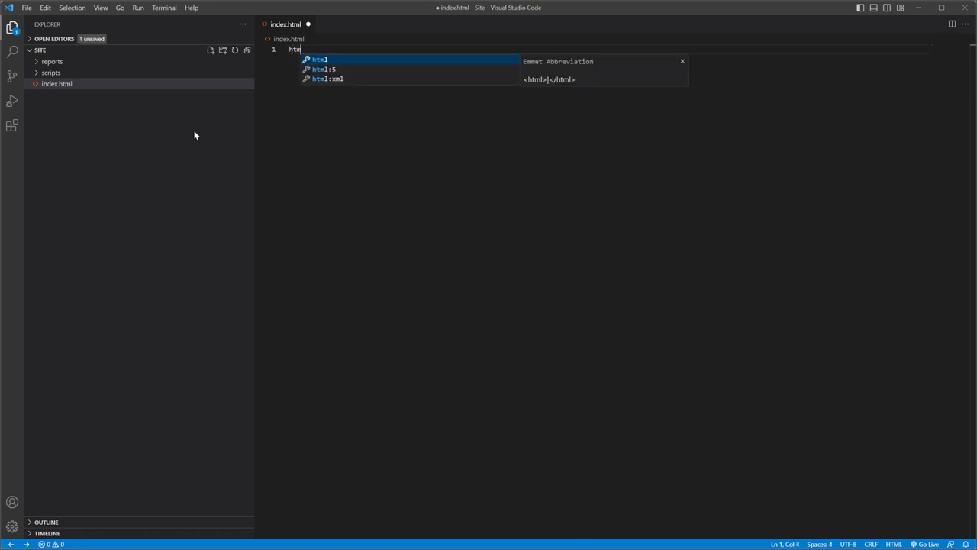
{"action": "key", "text": "Tab"}
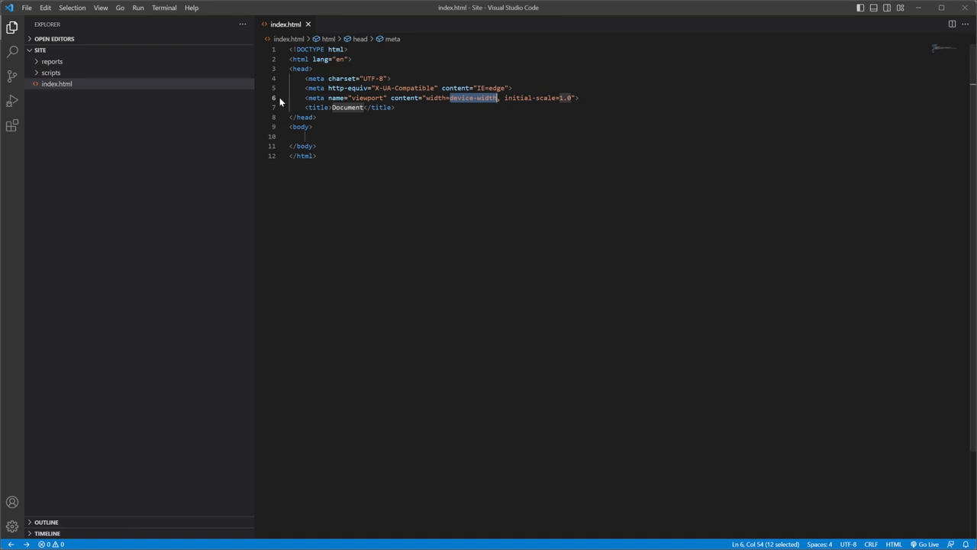
{"action": "double_click", "coordinate": [345, 107]}
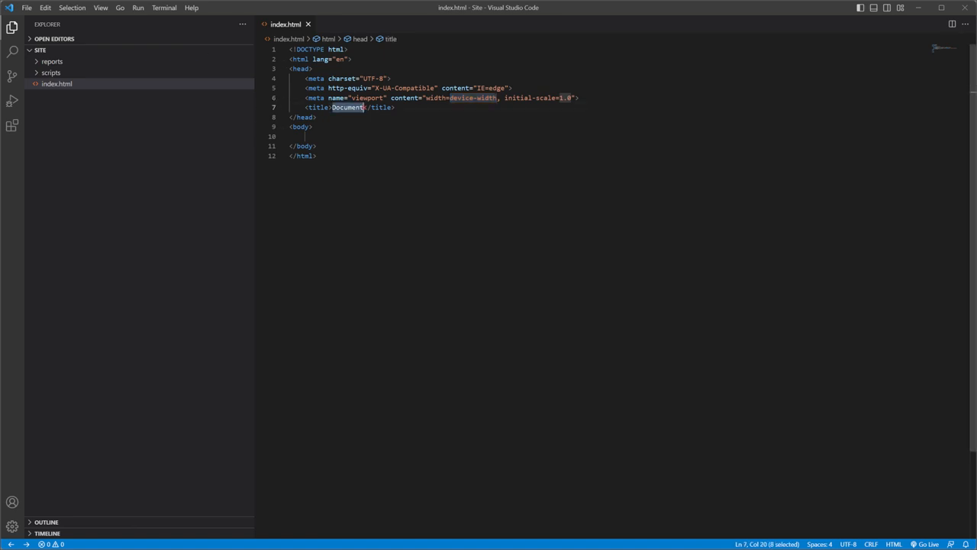
{"action": "type", "text": "Report Designe"}
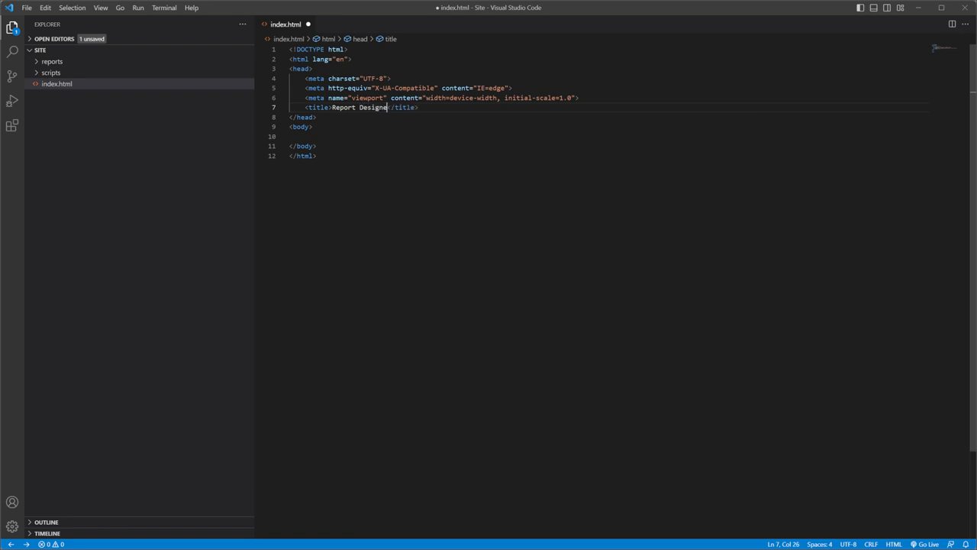
{"action": "type", "text": "r"}
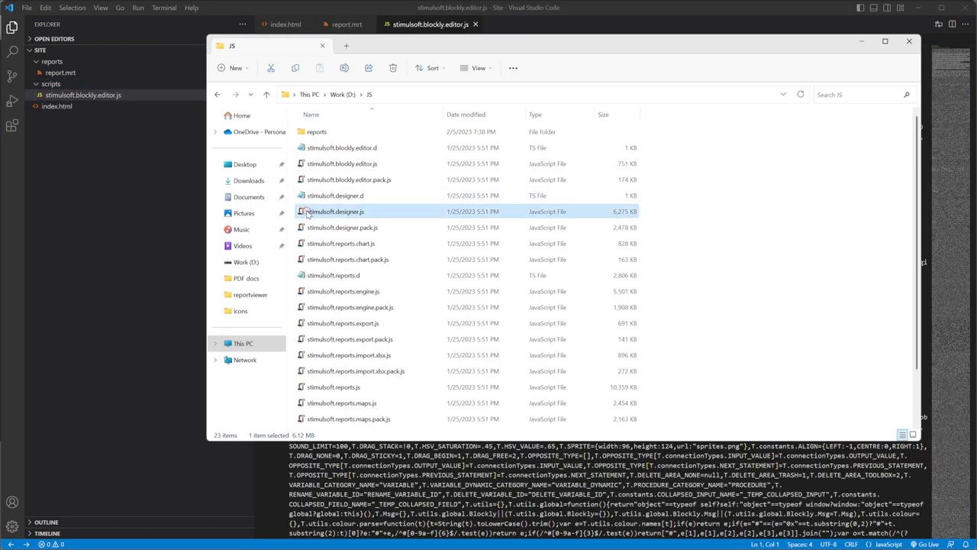
Copy stimulsoft.designer.js and stimulsoft.reports.js into scripts, closing all tabs except index.html.
{"action": "left_click_drag", "start_coordinate": [335, 210], "coordinate": [99, 76]}
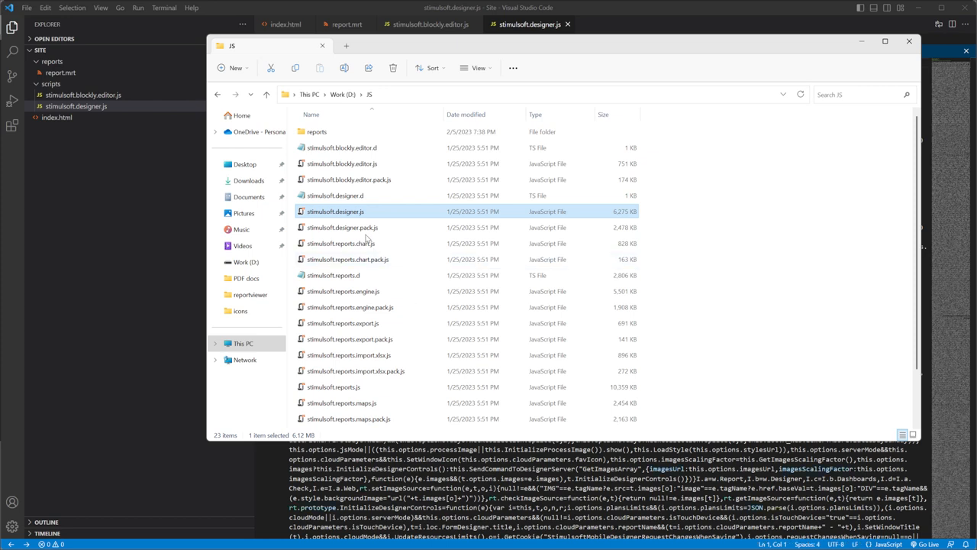
{"action": "scroll", "scroll_direction": "down", "scroll_amount": 3}
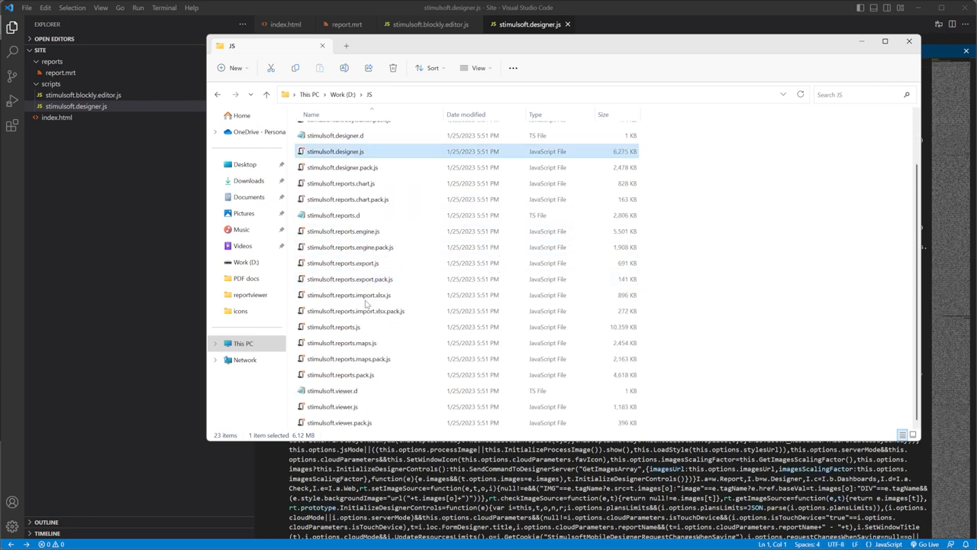
{"action": "left_click", "coordinate": [334, 326]}
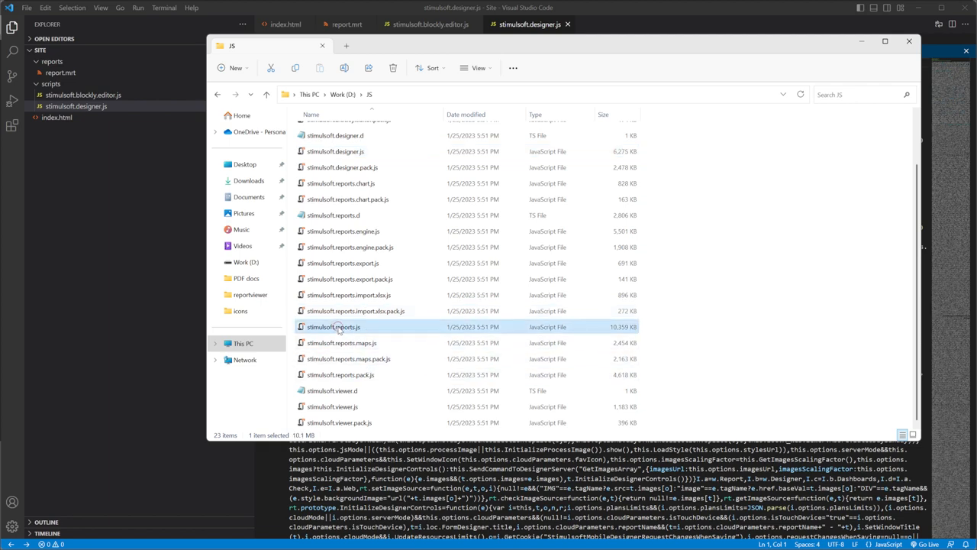
{"action": "left_click_drag", "start_coordinate": [334, 327], "coordinate": [106, 99]}
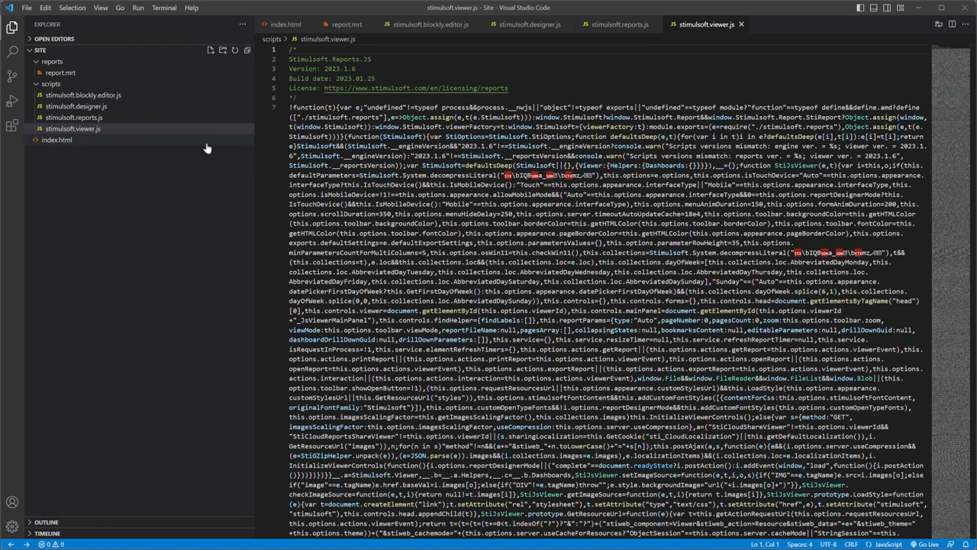
{"action": "left_click", "coordinate": [633, 26]}
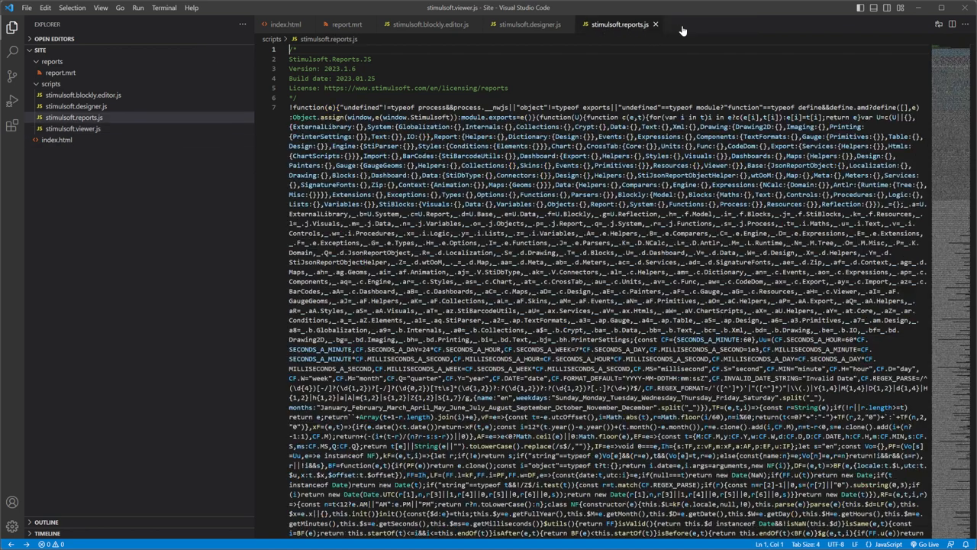
{"action": "left_click", "coordinate": [411, 26]}
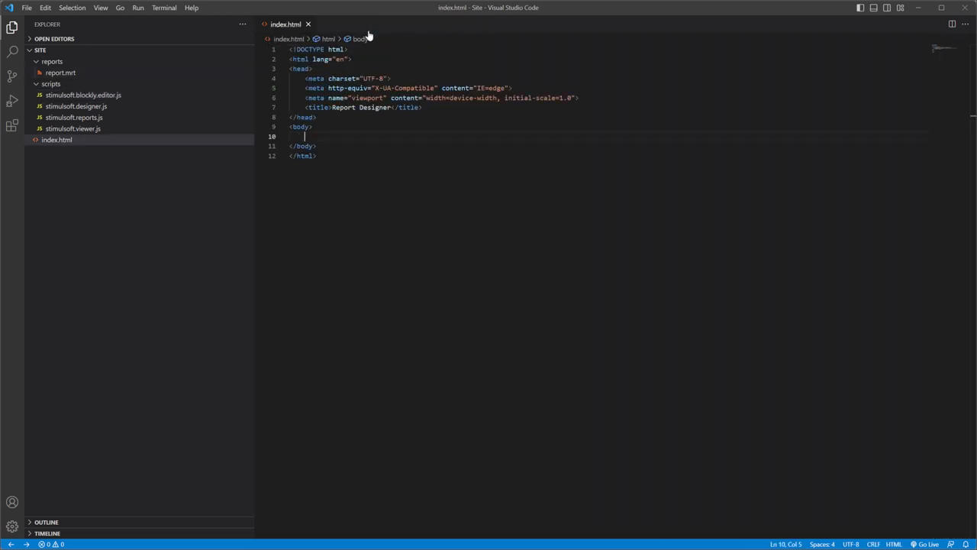
Add text/javascript script tags in the head for scripts/stimulsoft.blockly.editor.js and the other libraries.
{"action": "type", "text": "<script type=\"text/java"}
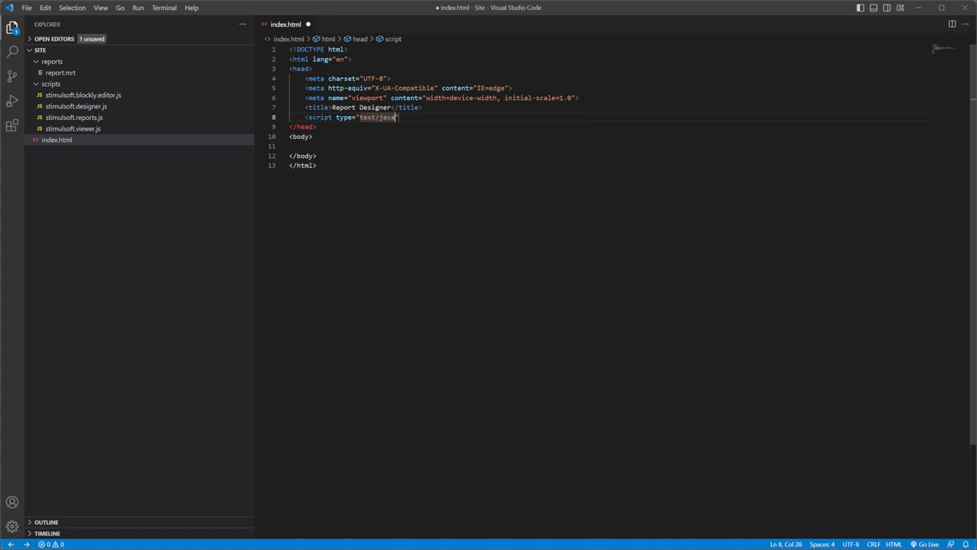
{"action": "type", "text": "script\""}
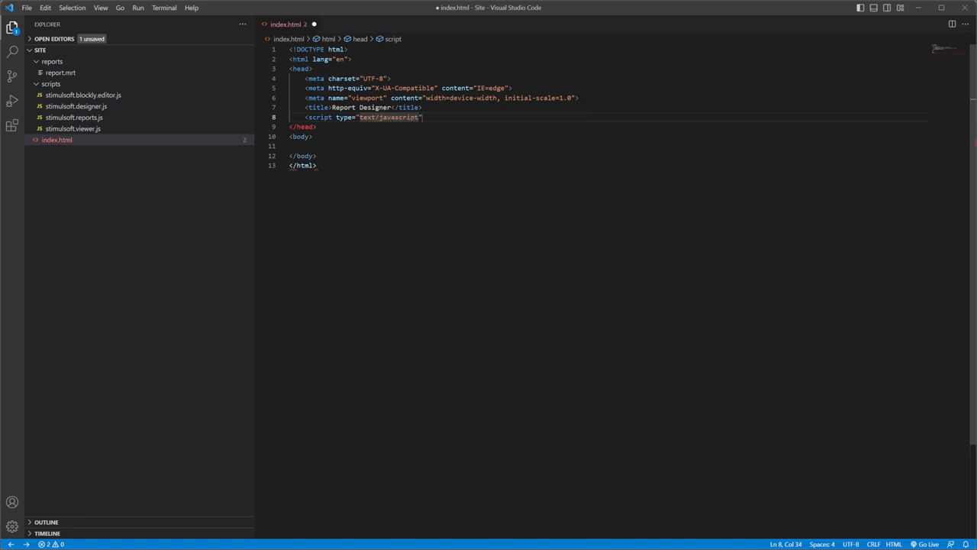
{"action": "type", "text": "src=\"scripts/\""}
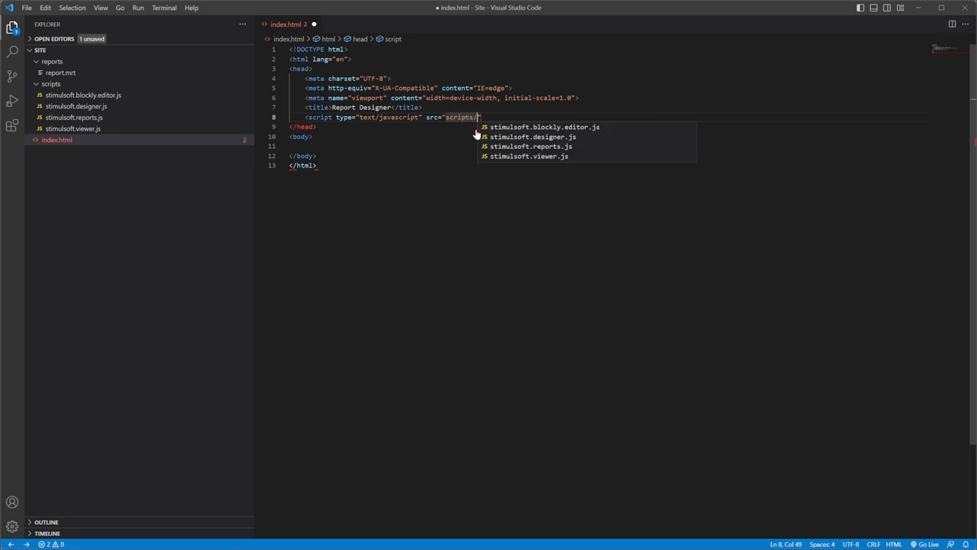
{"action": "left_click", "coordinate": [539, 127]}
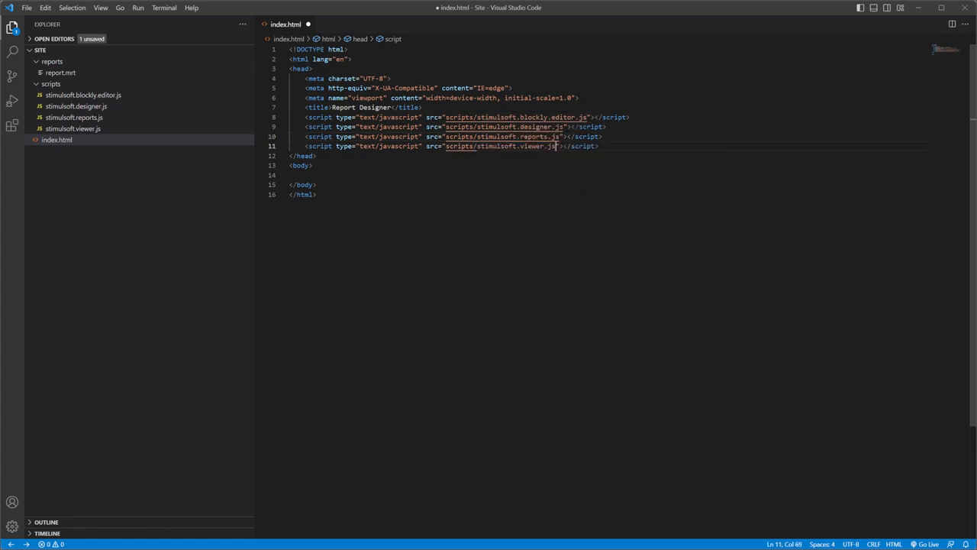
{"action": "type", "text": "<script type=\"text/"}
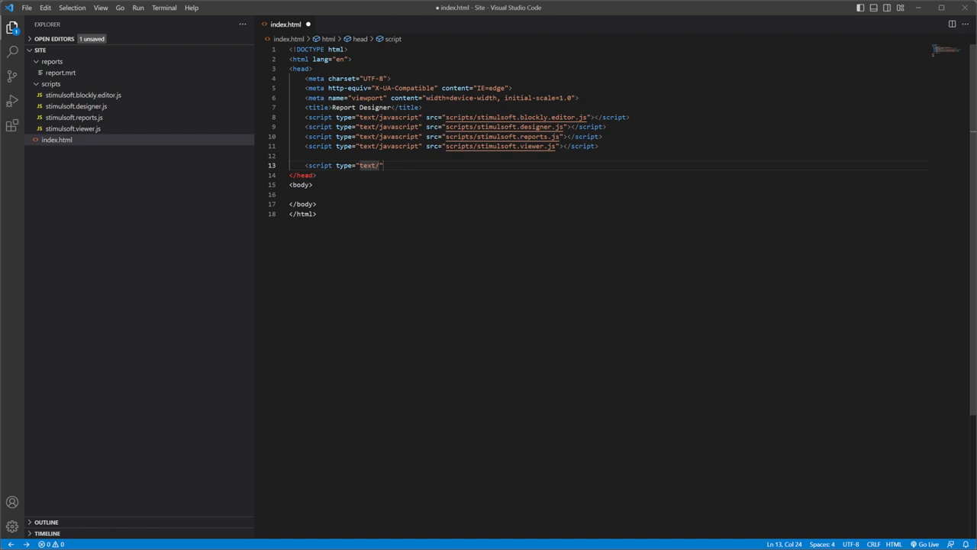
Write Start(), which builds StiDesignerOptions and a StiDesigner(options, "StiDesigner", false) for report.mrt.
{"action": "type", "text": "javascript"}
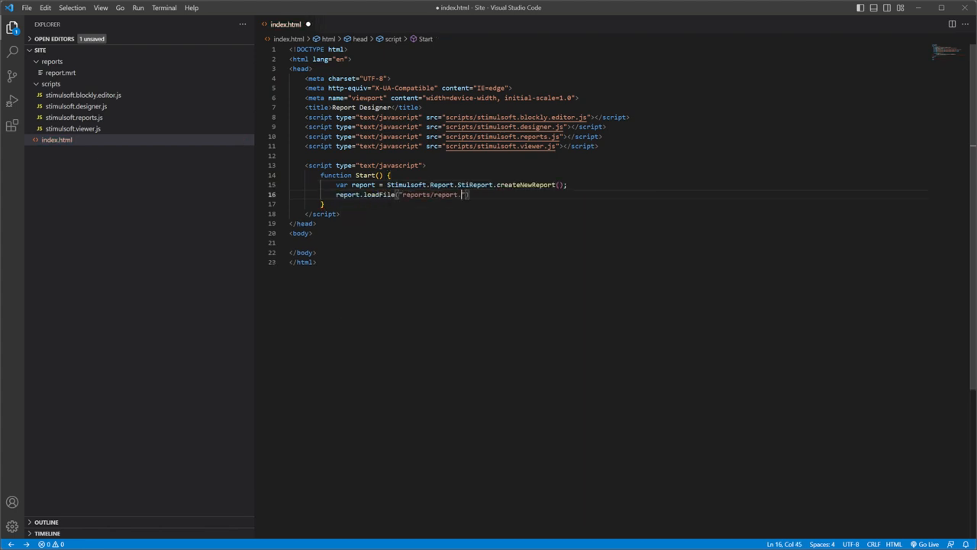
{"action": "type", "text": "var options = new Stimulsoft.Designer.StiDesignerOptions();"}
{"action": "type", "text": "options.appearance.fullScreenMode = true;"}
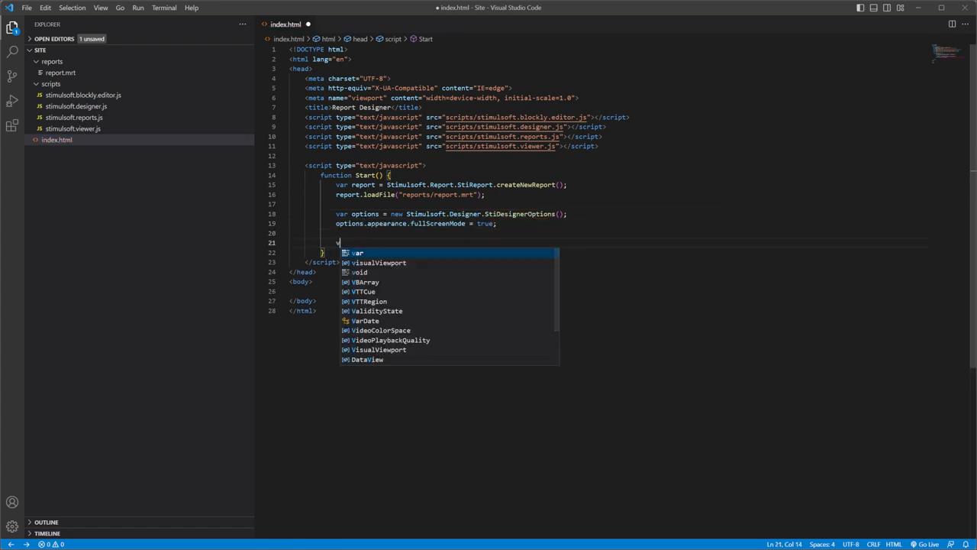
{"action": "type", "text": "ar designer = new Stimulsoft.Designer."}
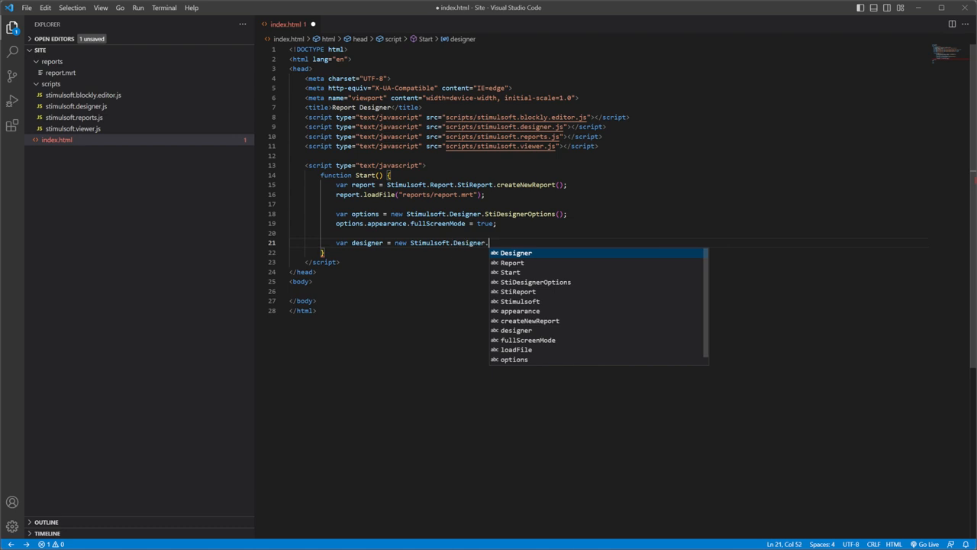
{"action": "type", "text": "StiDesigner(options, \"StiDesigner\", f"}
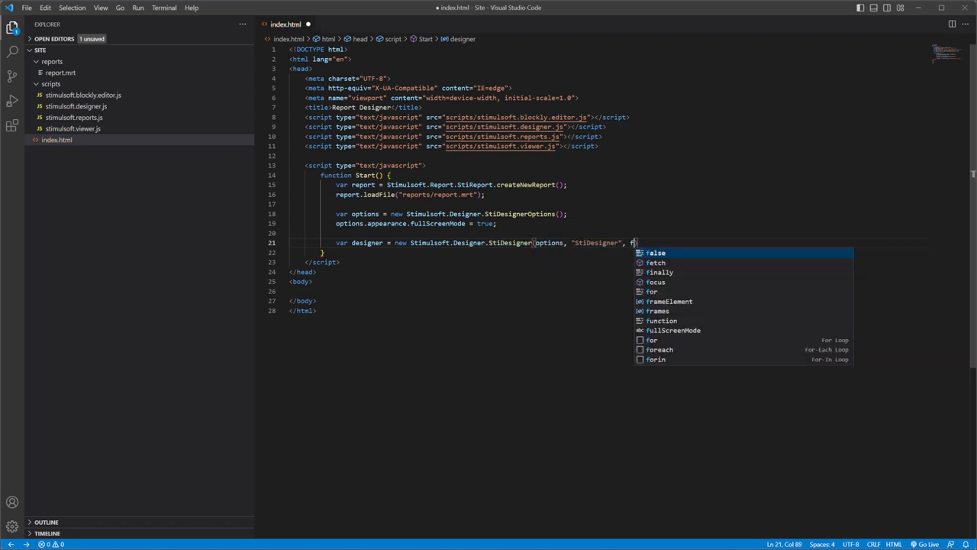
{"action": "type", "text": "alse);"}
{"action": "left_click", "coordinate": [609, 290]}
{"action": "type", "text": "<div"}
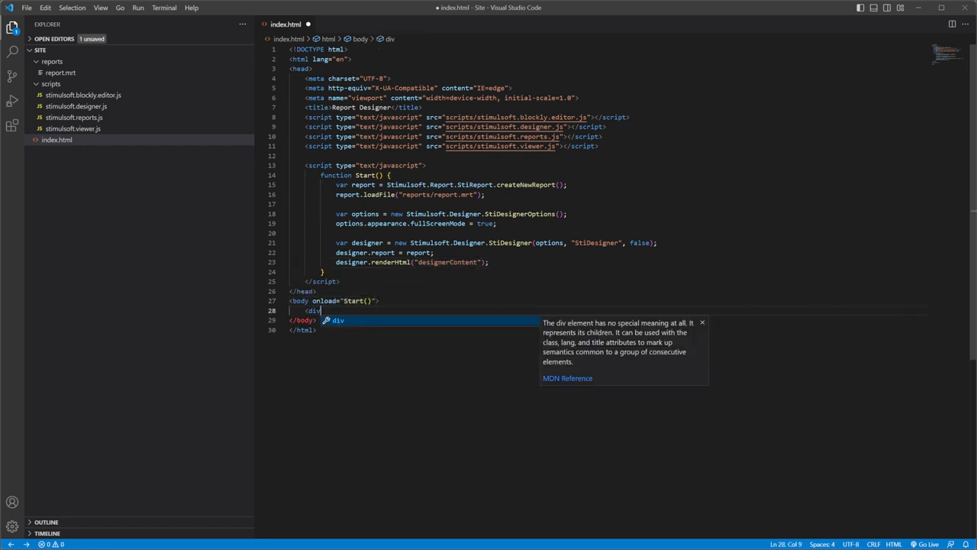
Add a <div id="designerContent"></div> container to the body.
{"action": "type", "text": "id=\"designerContent\""}
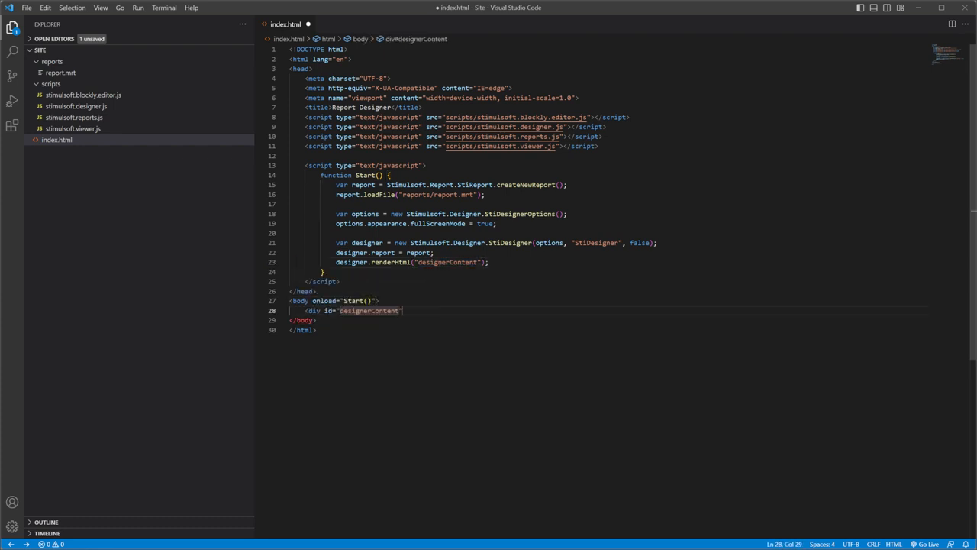
{"action": "type", "text": "></div>"}
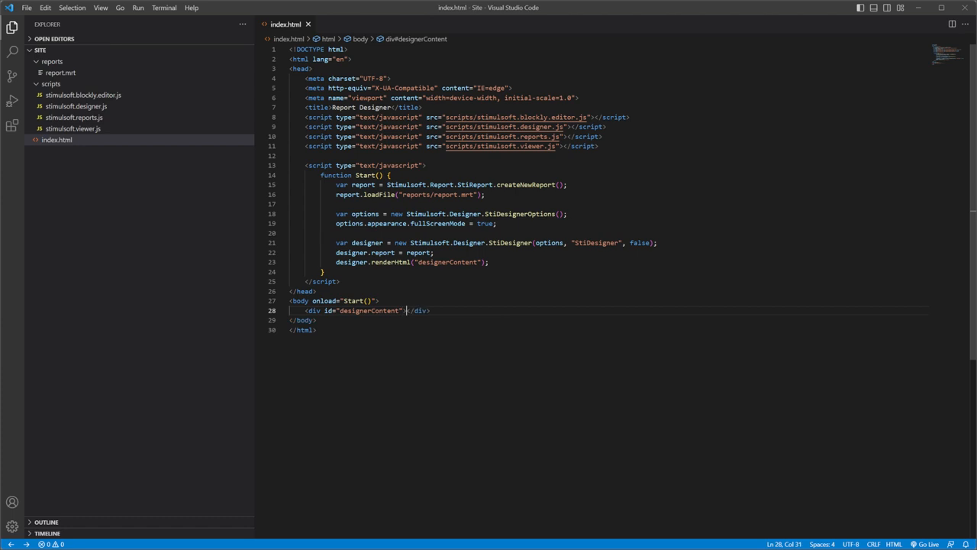
{"action": "left_click", "coordinate": [310, 300]}
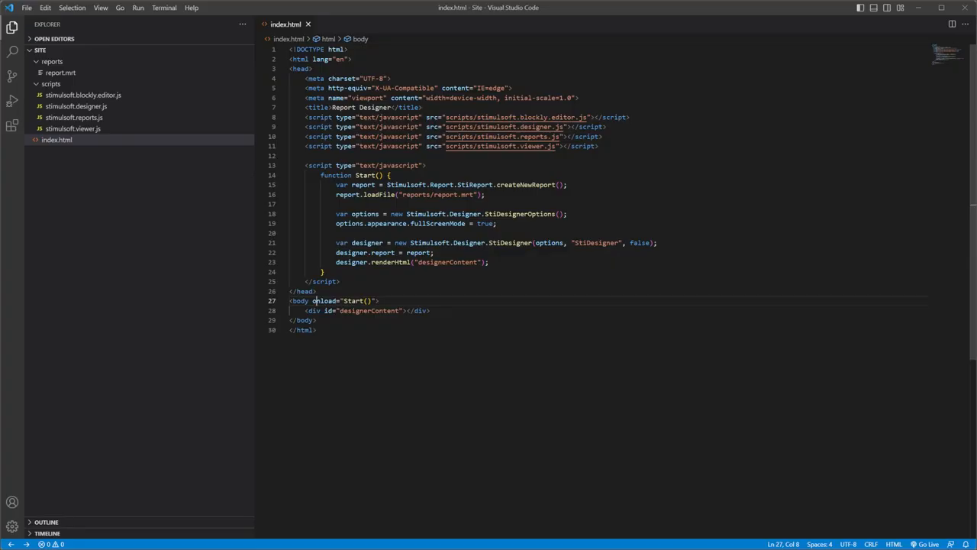
Run 'npx serve' in a new terminal to serve the site locally.
{"action": "left_click", "coordinate": [148, 9]}
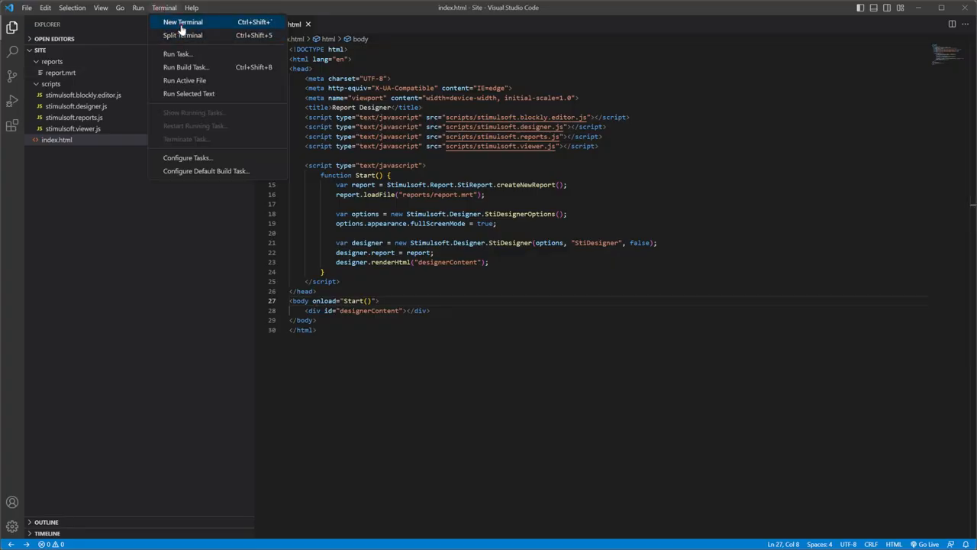
{"action": "left_click", "coordinate": [182, 22]}
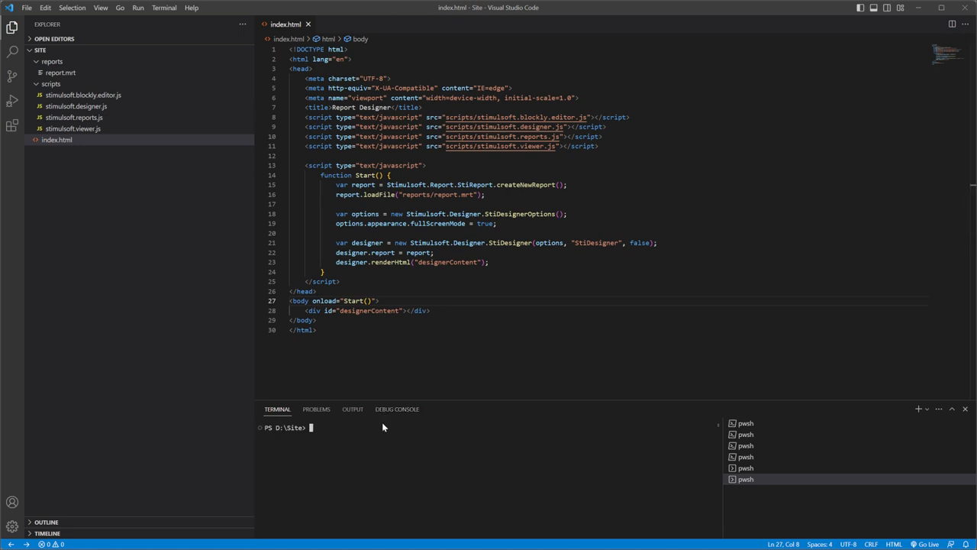
{"action": "type", "text": "npx serve"}
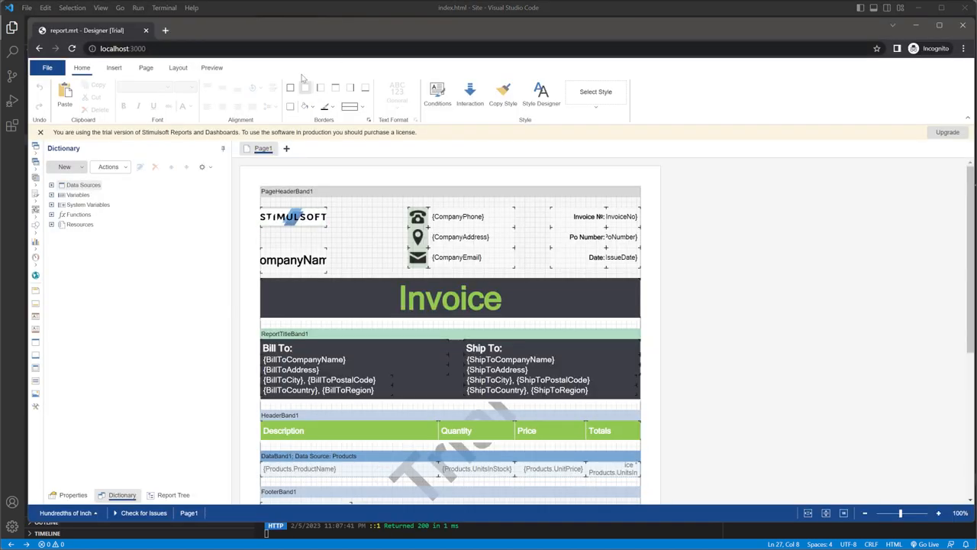
{"action": "left_click", "coordinate": [212, 67]}
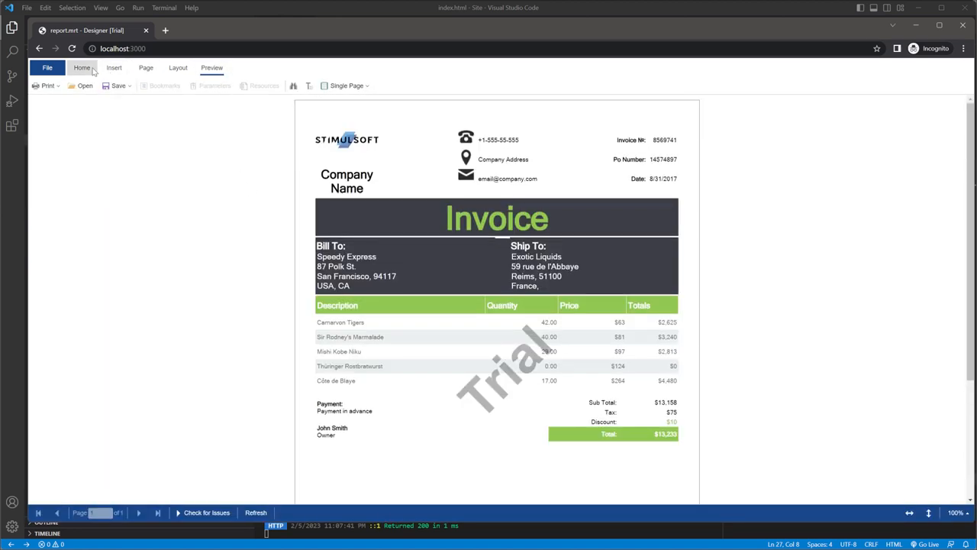
{"action": "left_click", "coordinate": [79, 67]}
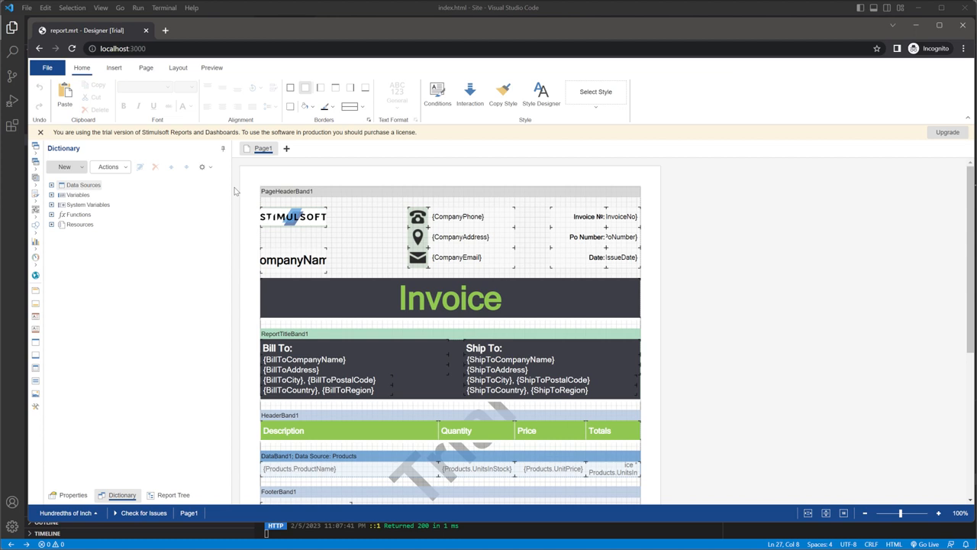